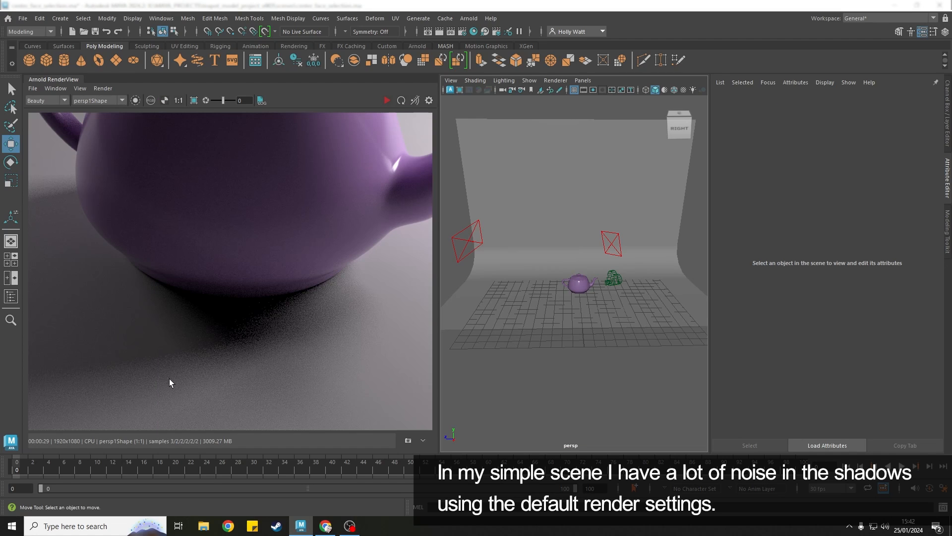
pyautogui.moveTo(507, 228)
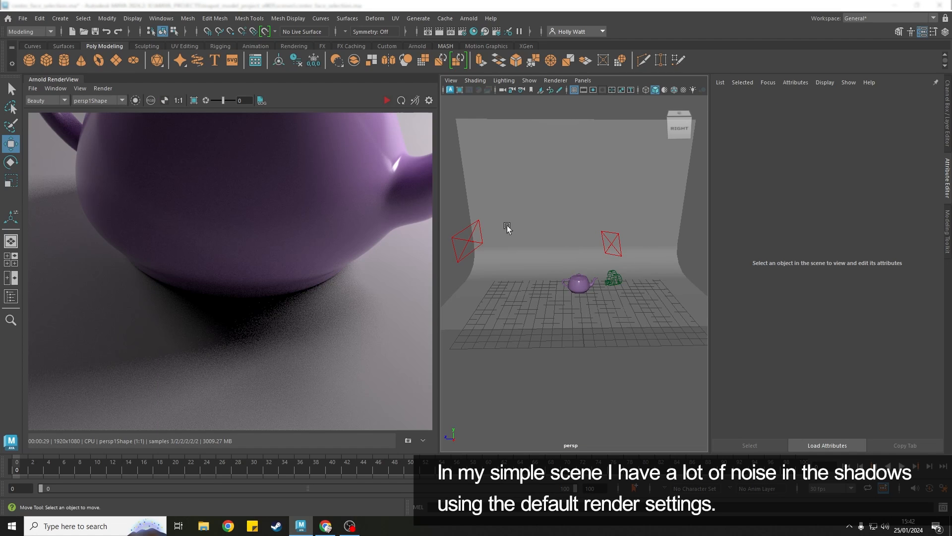
pyautogui.moveTo(585, 303)
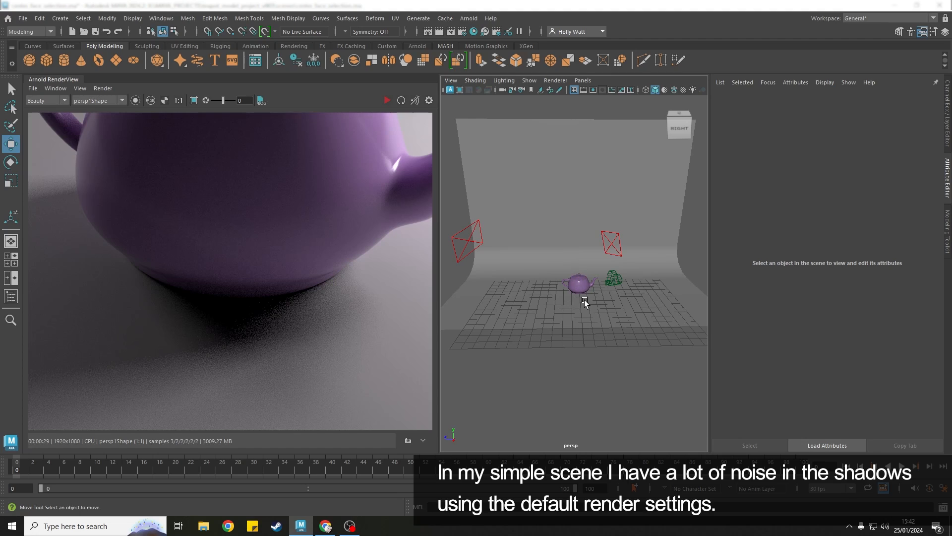
pyautogui.moveTo(342, 318)
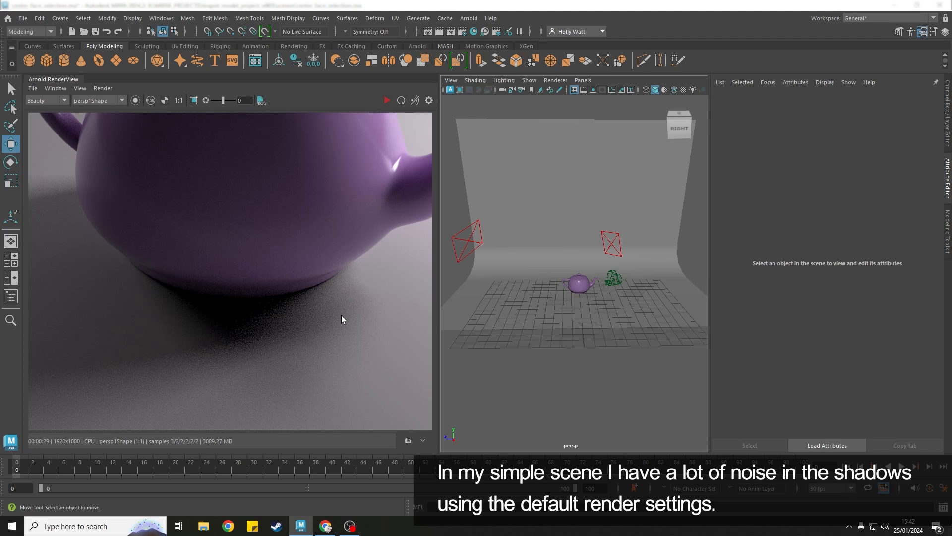
pyautogui.moveTo(295, 266)
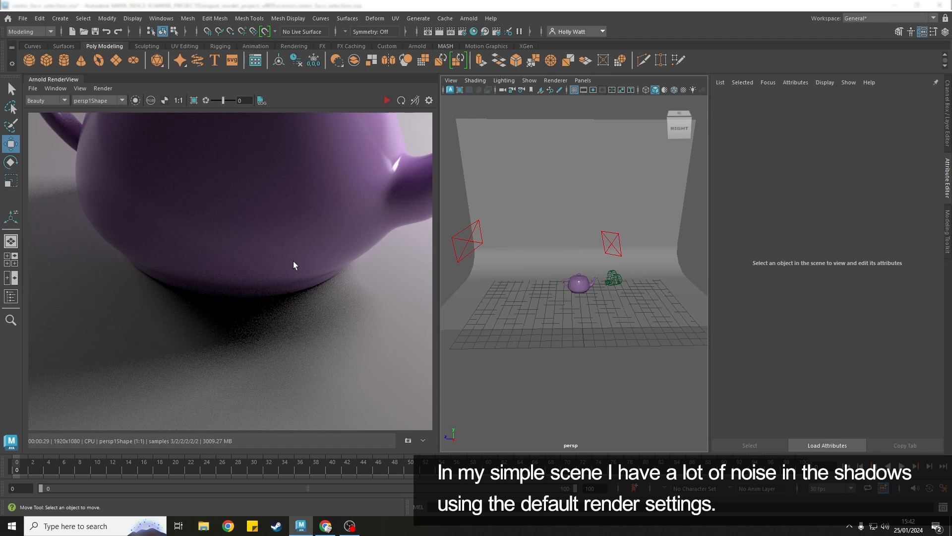
pyautogui.moveTo(303, 329)
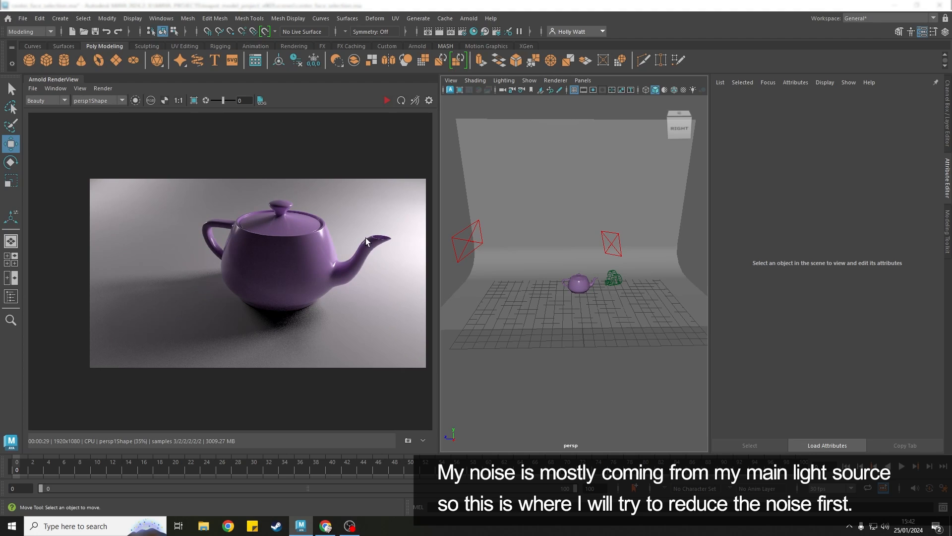
pyautogui.moveTo(578, 217)
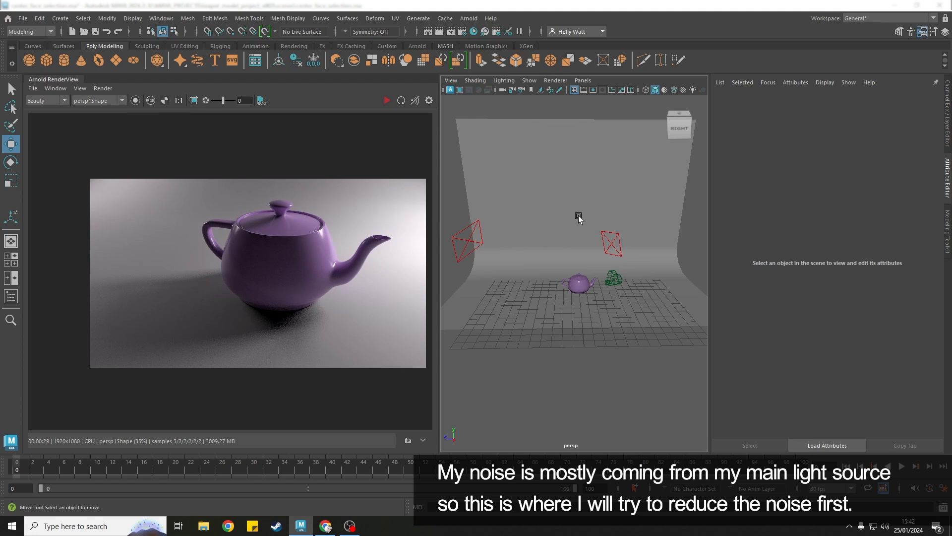
# Select the main area light and set its Samples value to 3.
pyautogui.click(610, 243)
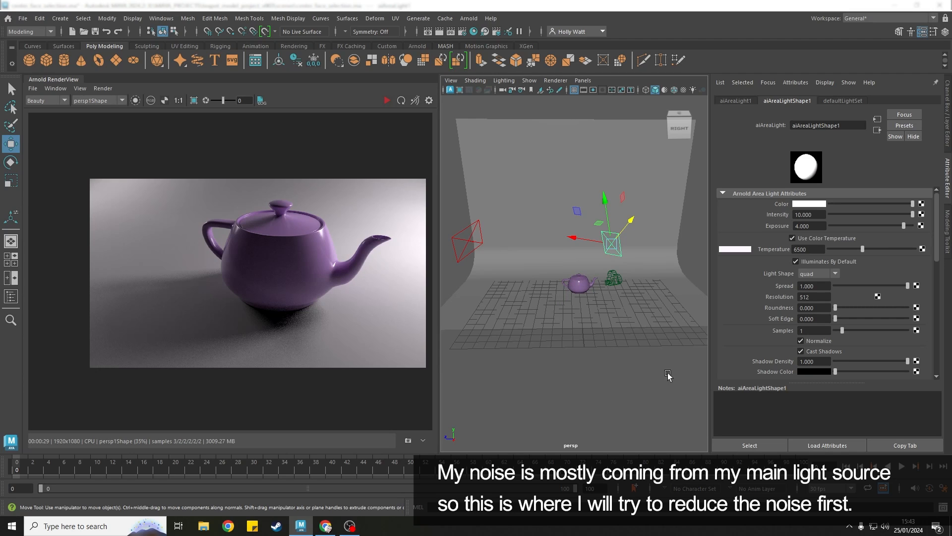
pyautogui.moveTo(652, 260)
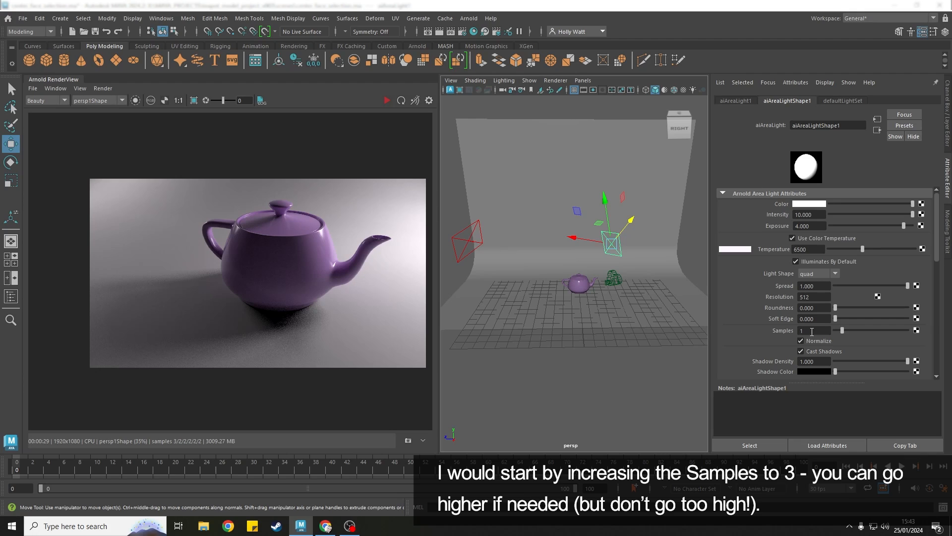
pyautogui.tripleClick(813, 330)
pyautogui.write('3')
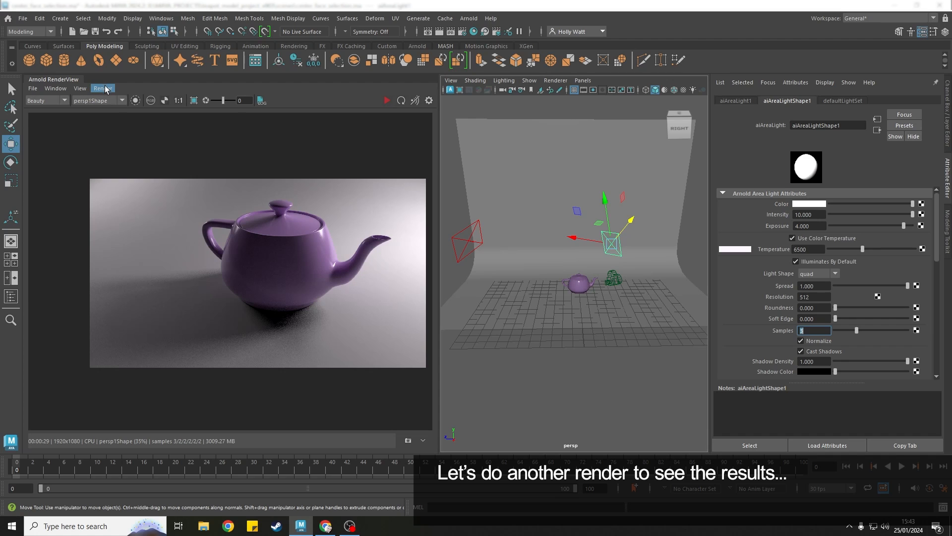
# Re-render the teapot in Arnold RenderView and store the result as a new snapshot.
pyautogui.click(102, 88)
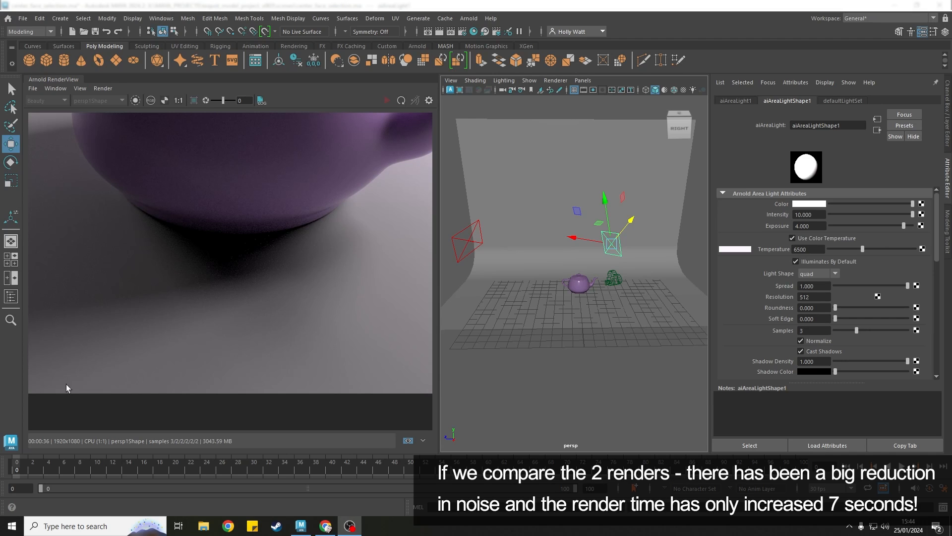
pyautogui.click(425, 441)
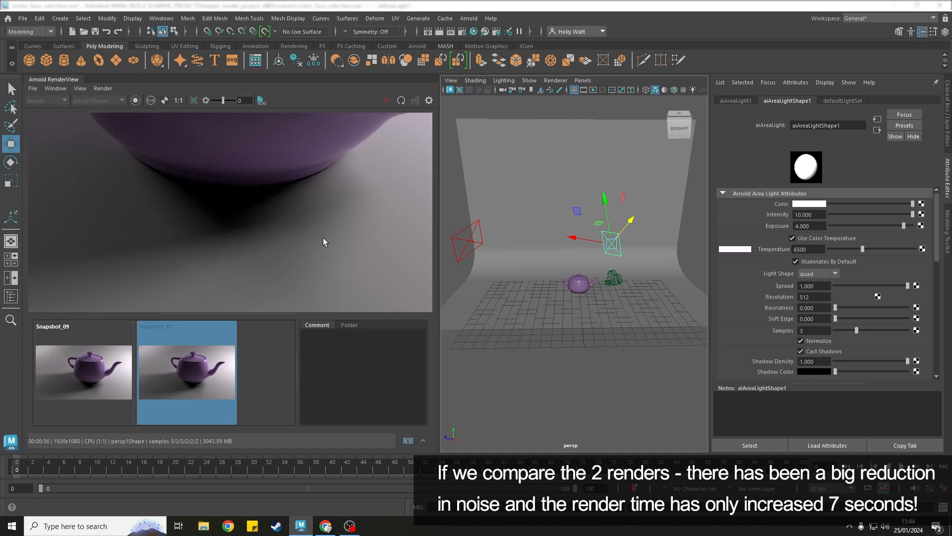
# Flip between Snapshot_09 and Snapshot_10 to compare shadow noise before and after.
pyautogui.click(83, 373)
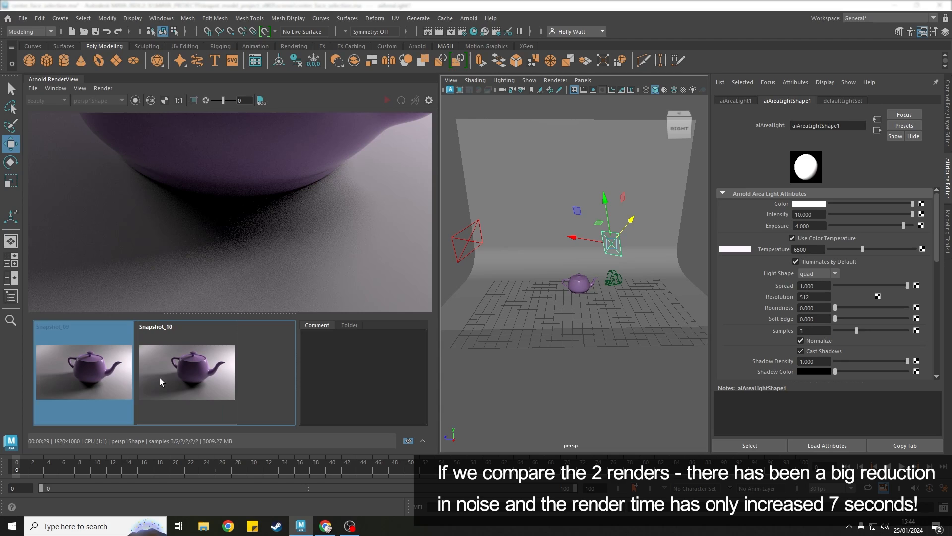
pyautogui.moveTo(185, 389)
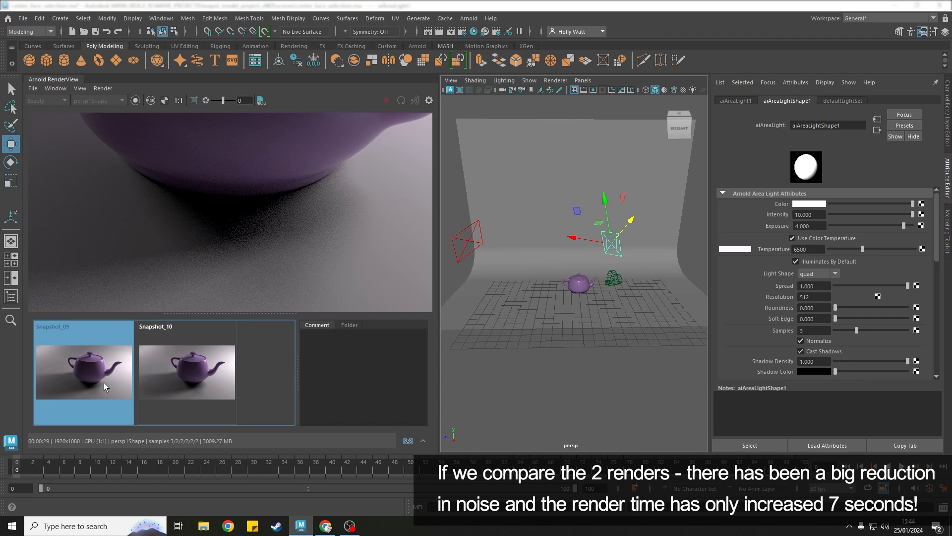
pyautogui.click(187, 372)
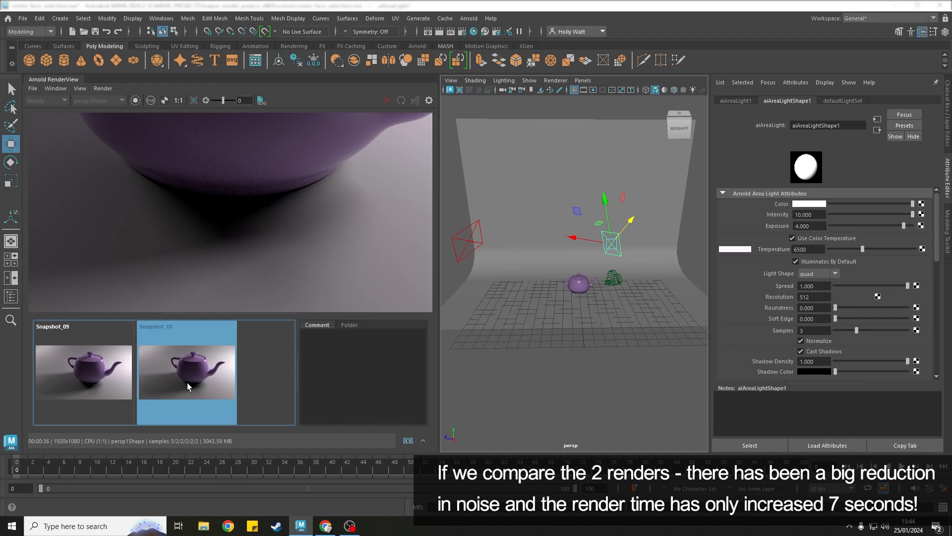
pyautogui.click(83, 372)
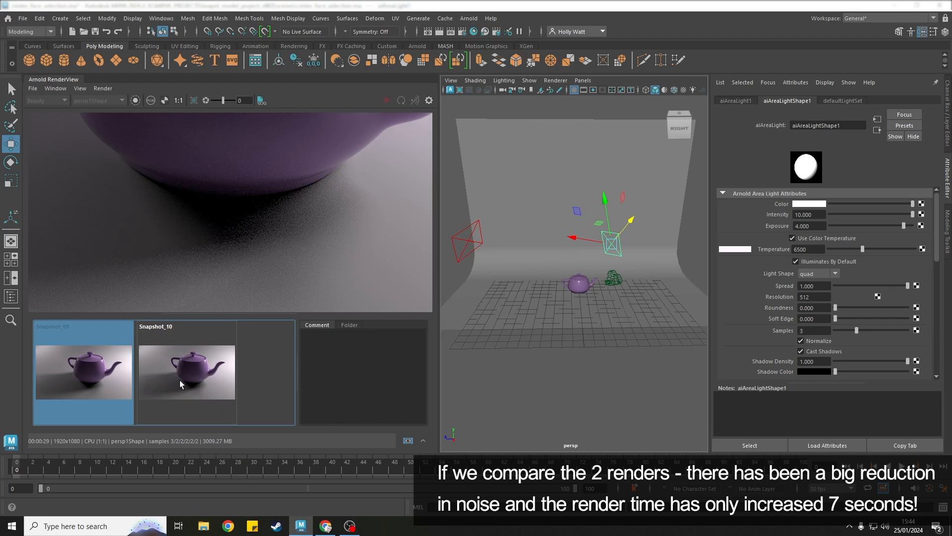
pyautogui.moveTo(175, 381)
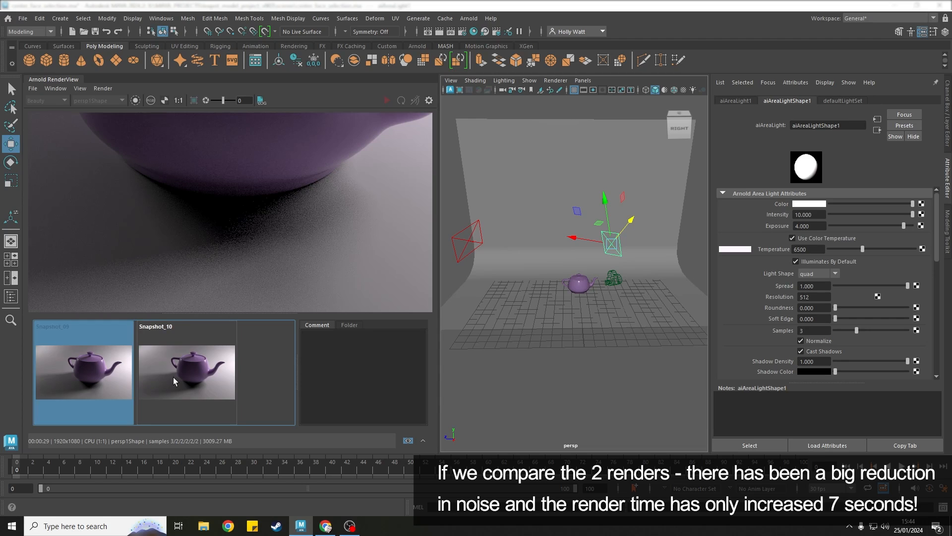
pyautogui.click(186, 372)
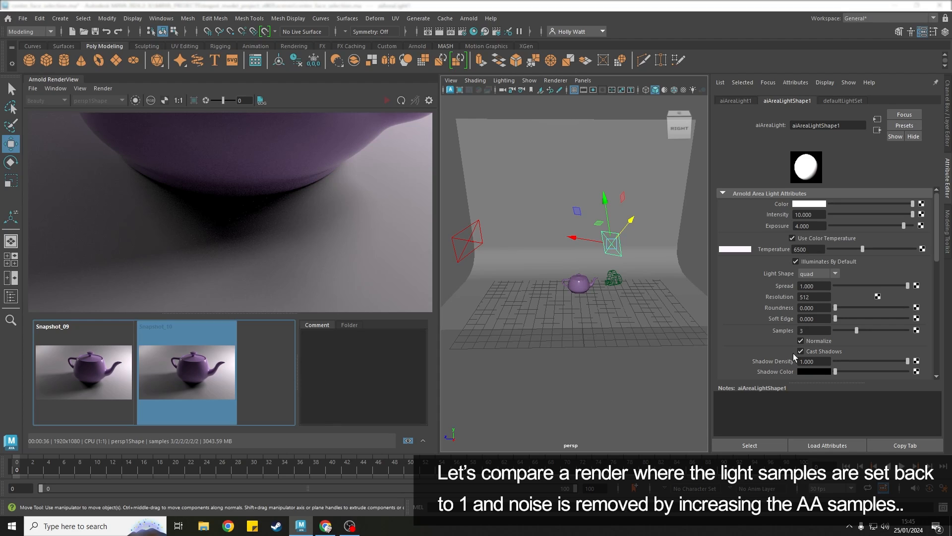
# Reset the light's Samples to 1 and raise the Camera (AA) samples in Arnold's Sampling settings.
pyautogui.tripleClick(815, 330)
pyautogui.write('1')
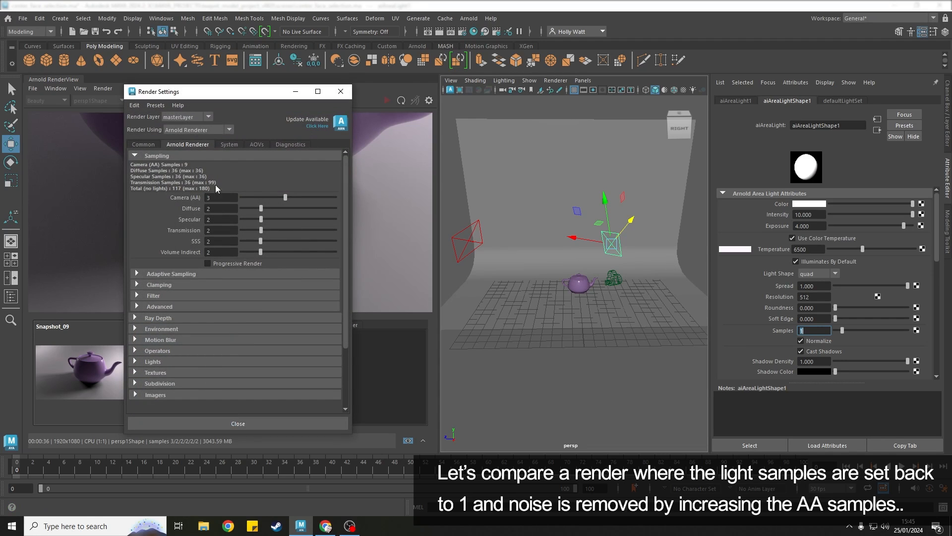
pyautogui.moveTo(286, 198); pyautogui.dragTo(292, 197)
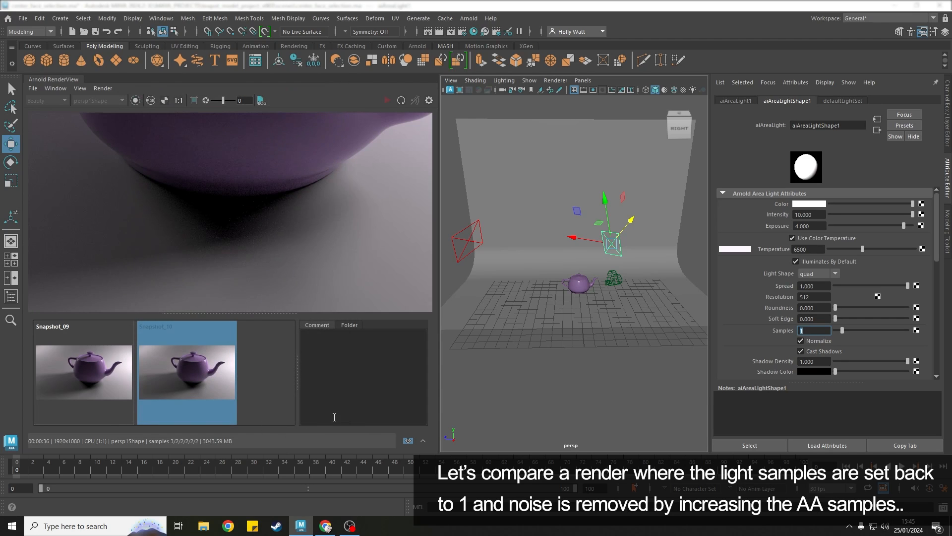
pyautogui.moveTo(411, 444)
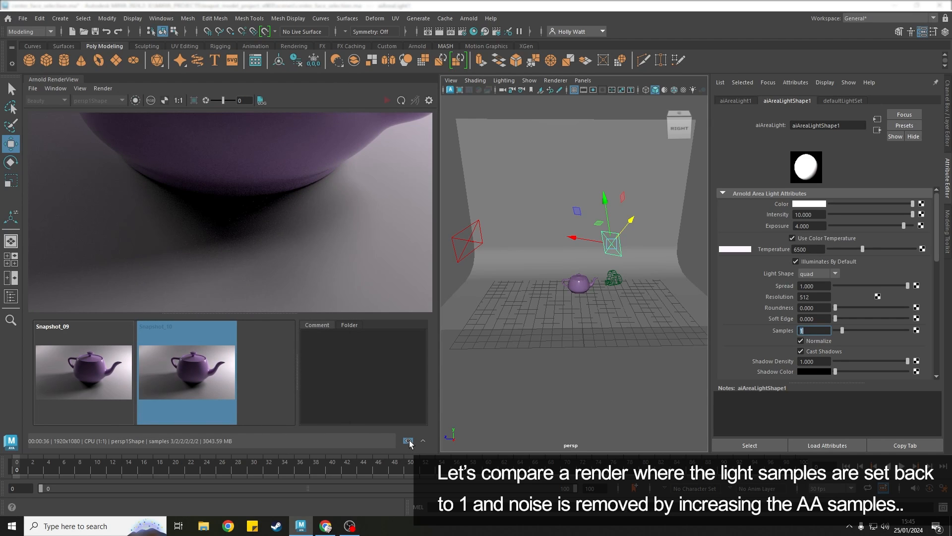
# Render a third snapshot with higher AA samples and compare Snapshot_09, Snapshot_10 and Snapshot_11.
pyautogui.click(102, 89)
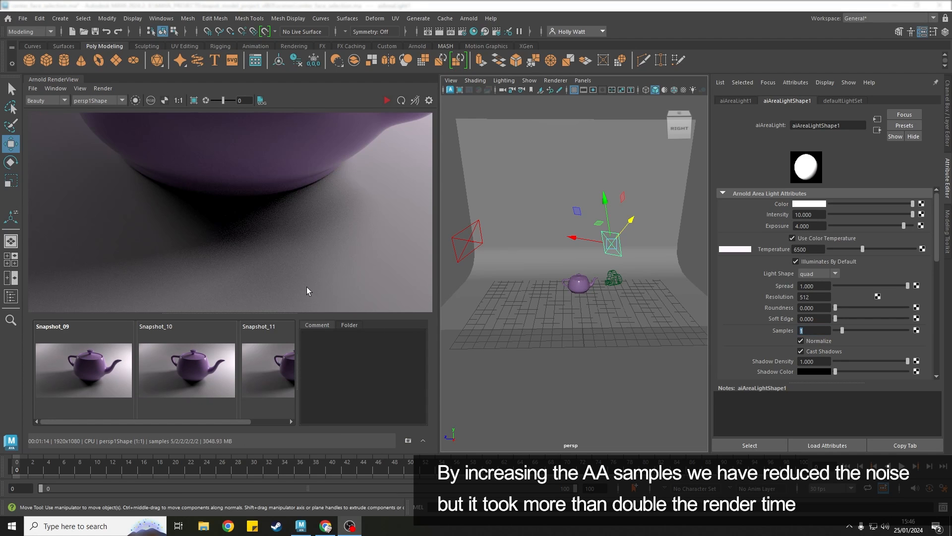
pyautogui.click(245, 367)
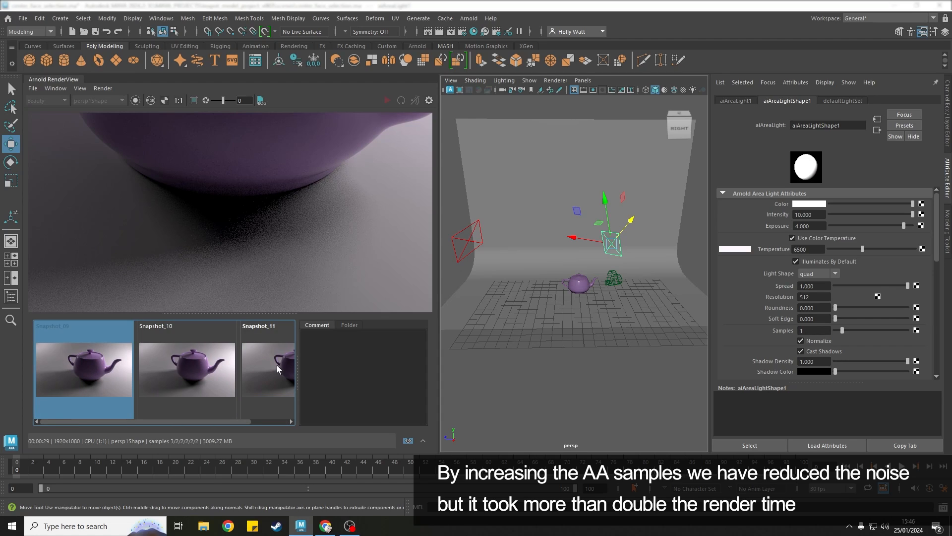
pyautogui.moveTo(267, 375)
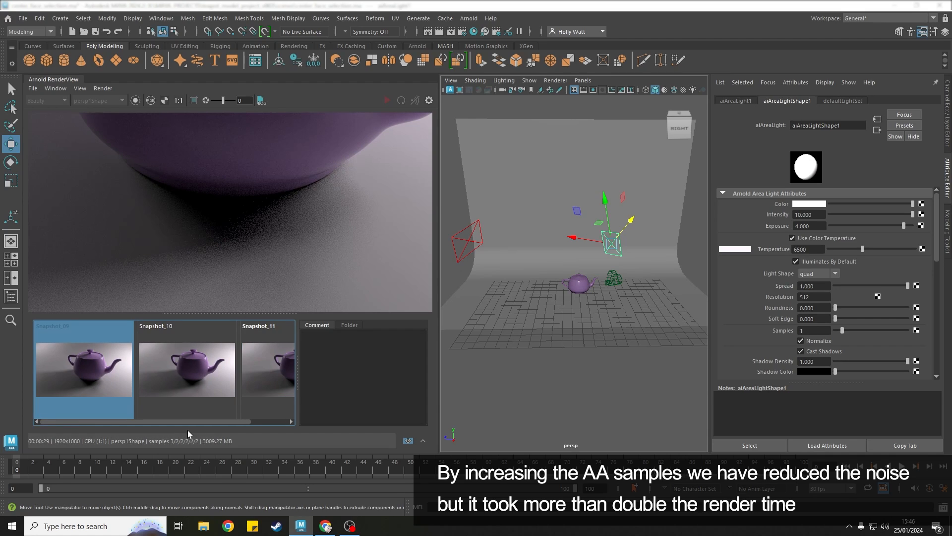
pyautogui.click(243, 364)
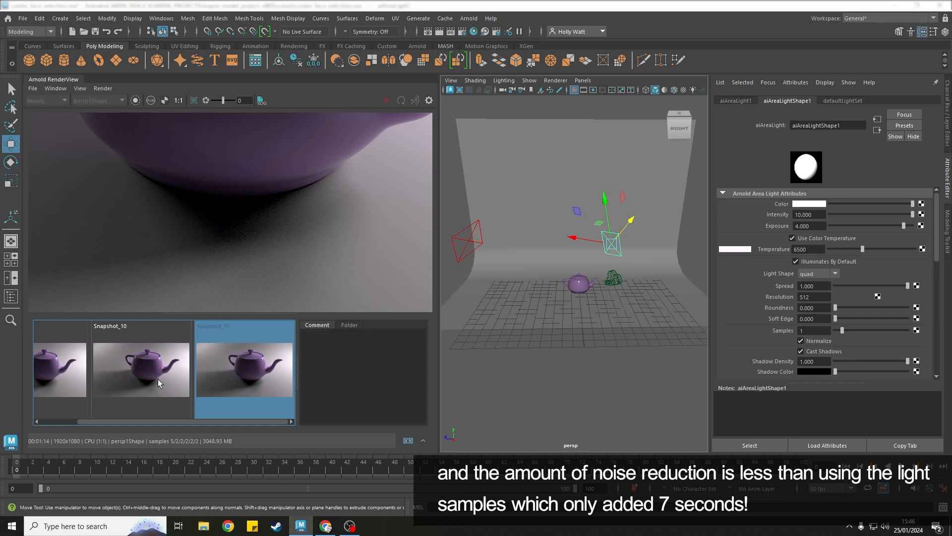
pyautogui.click(141, 364)
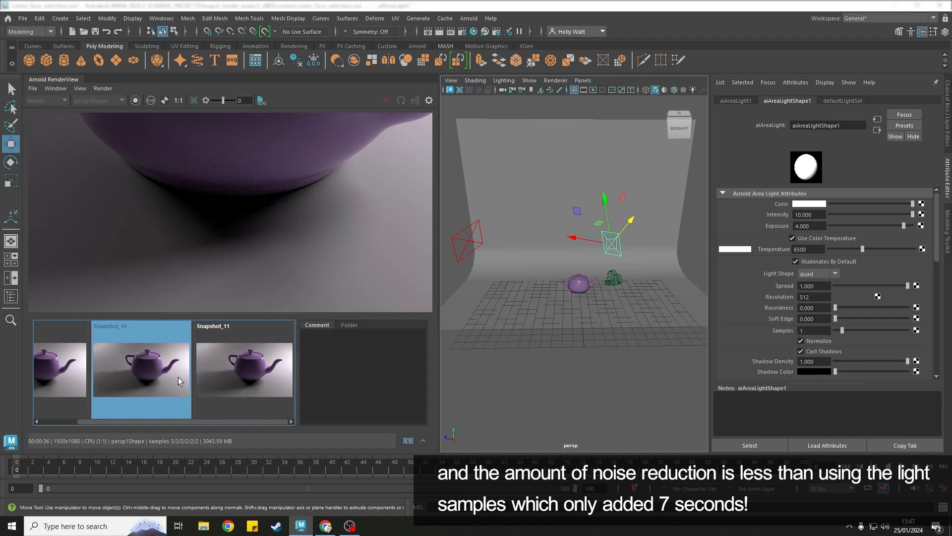
pyautogui.moveTo(162, 381)
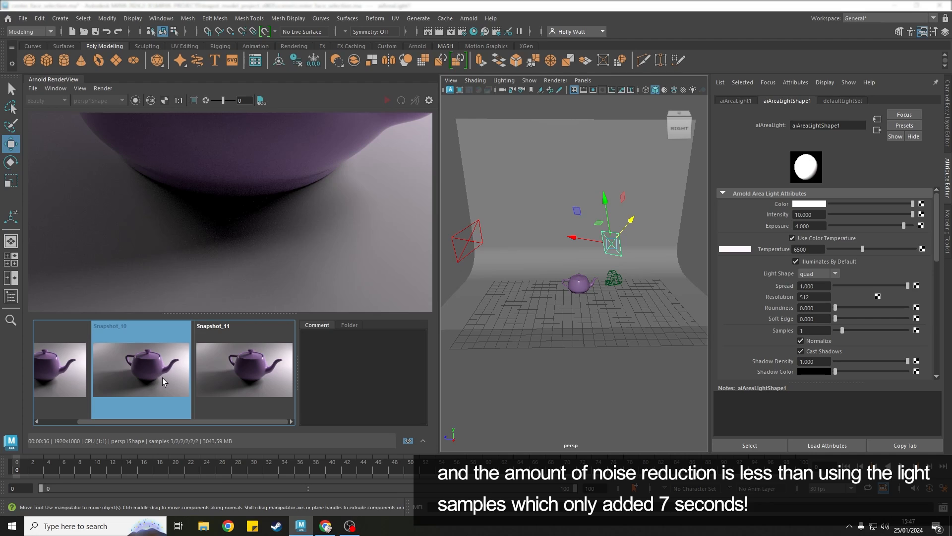
pyautogui.moveTo(143, 377)
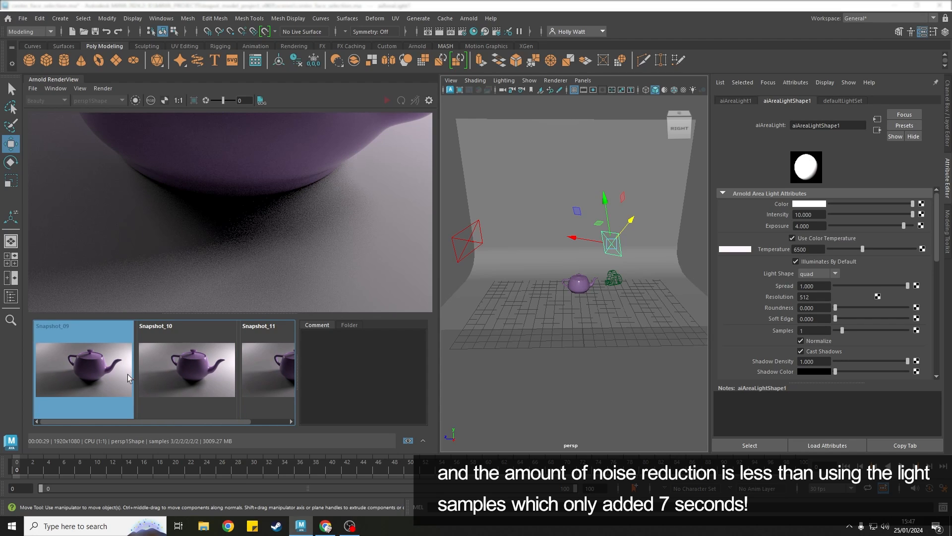
pyautogui.click(186, 369)
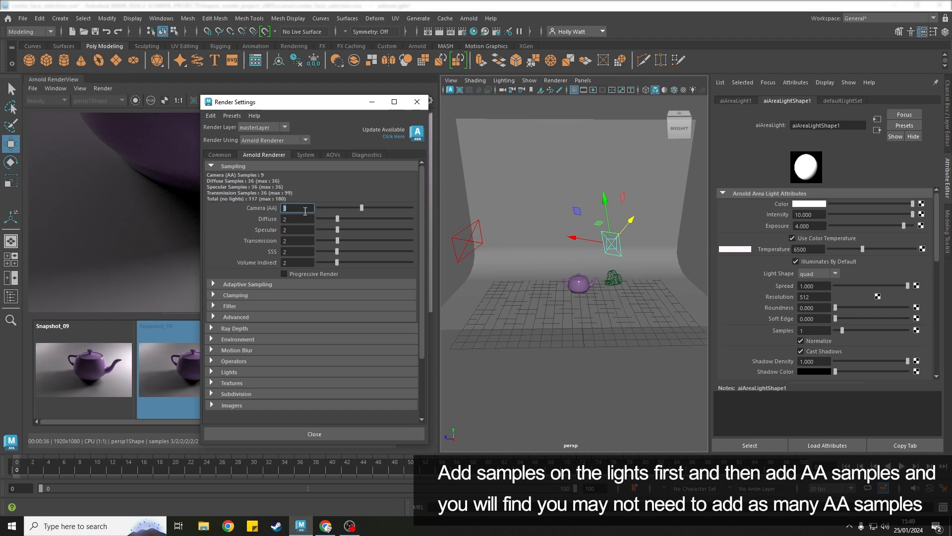
pyautogui.moveTo(303, 210)
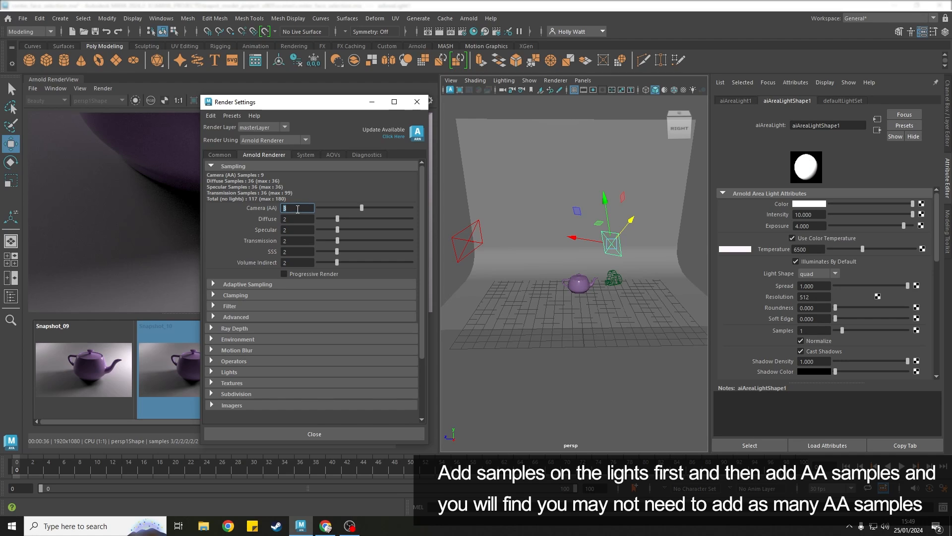